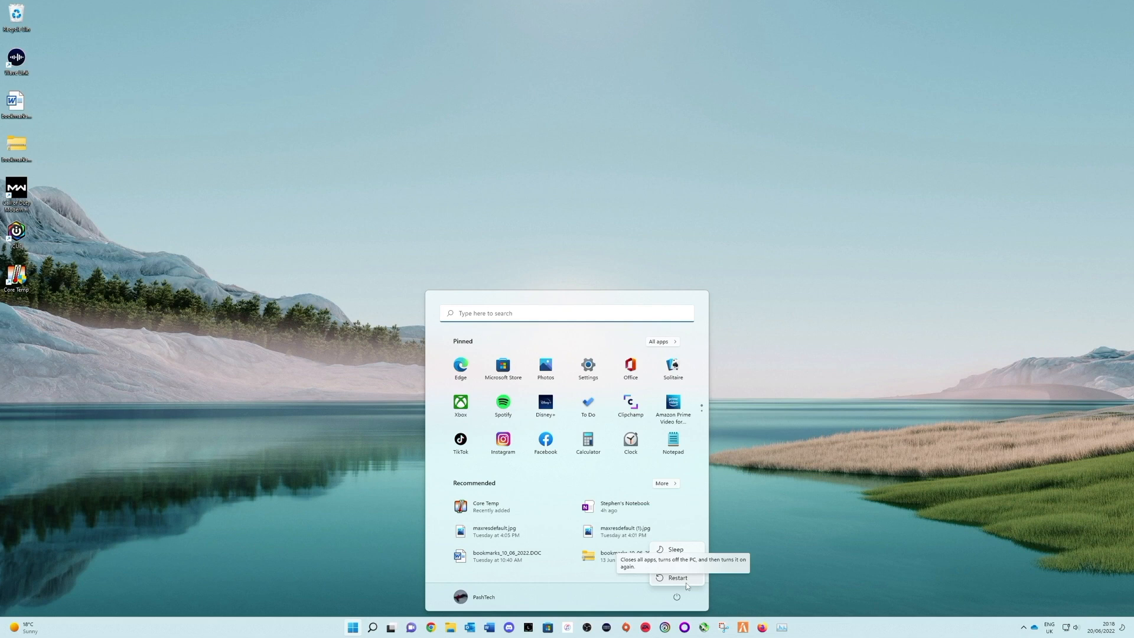
pyautogui.moveTo(692, 583)
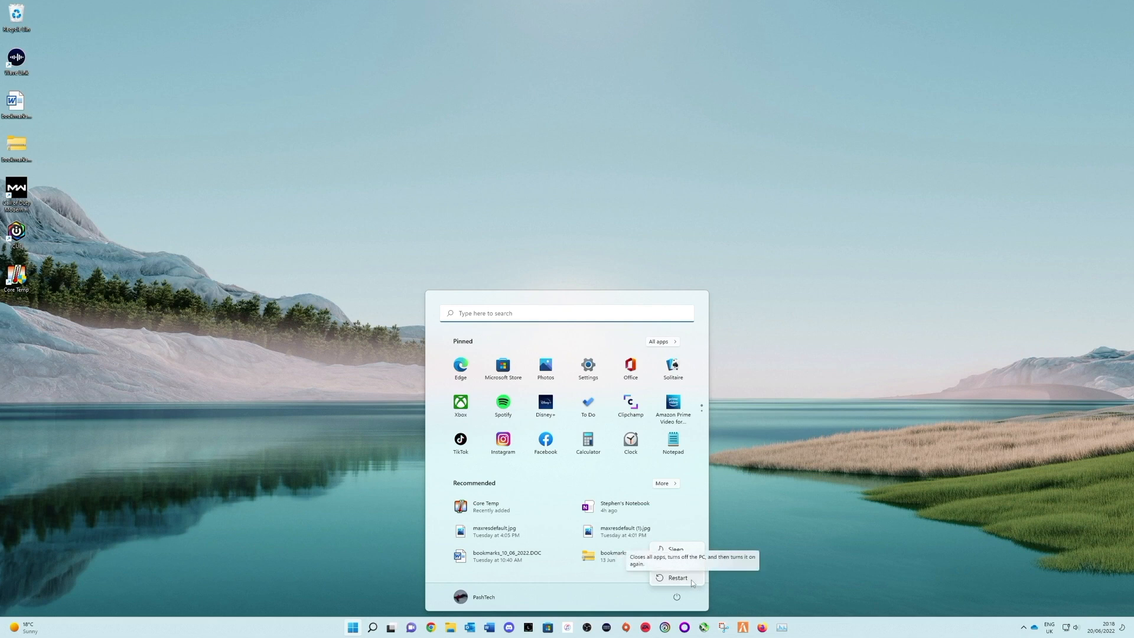
# Restart the computer from Windows 11 so it boots into the UEFI BIOS.
pyautogui.click(671, 576)
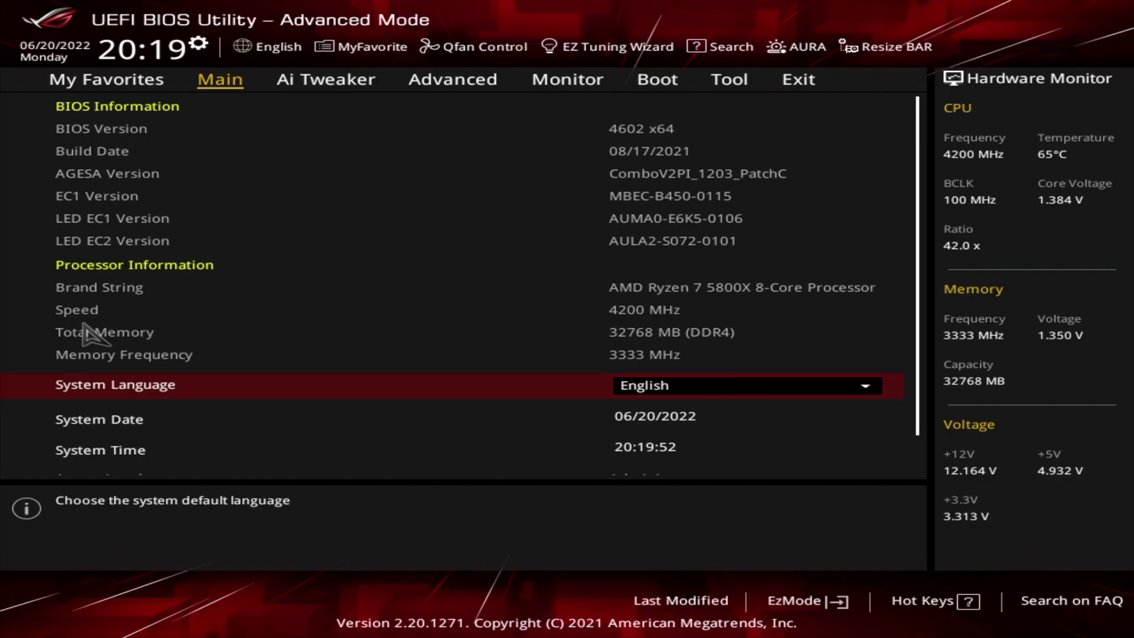
pyautogui.moveTo(470, 343)
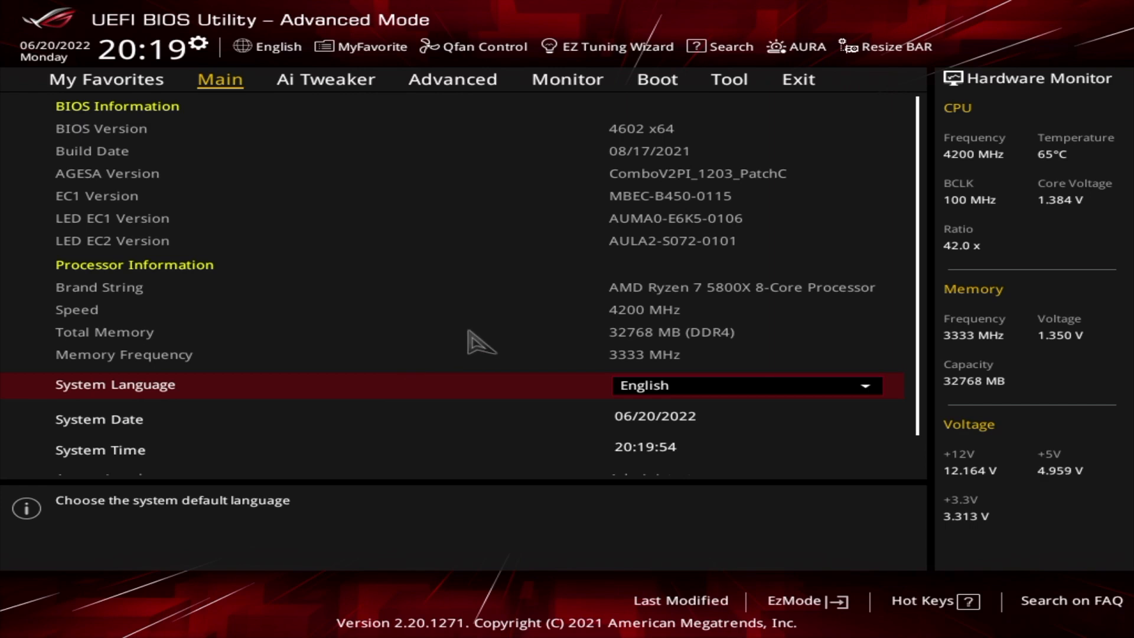
# Show the My Favorites page listing Memory Frequency DDR4-3333MHz.
pyautogui.click(106, 80)
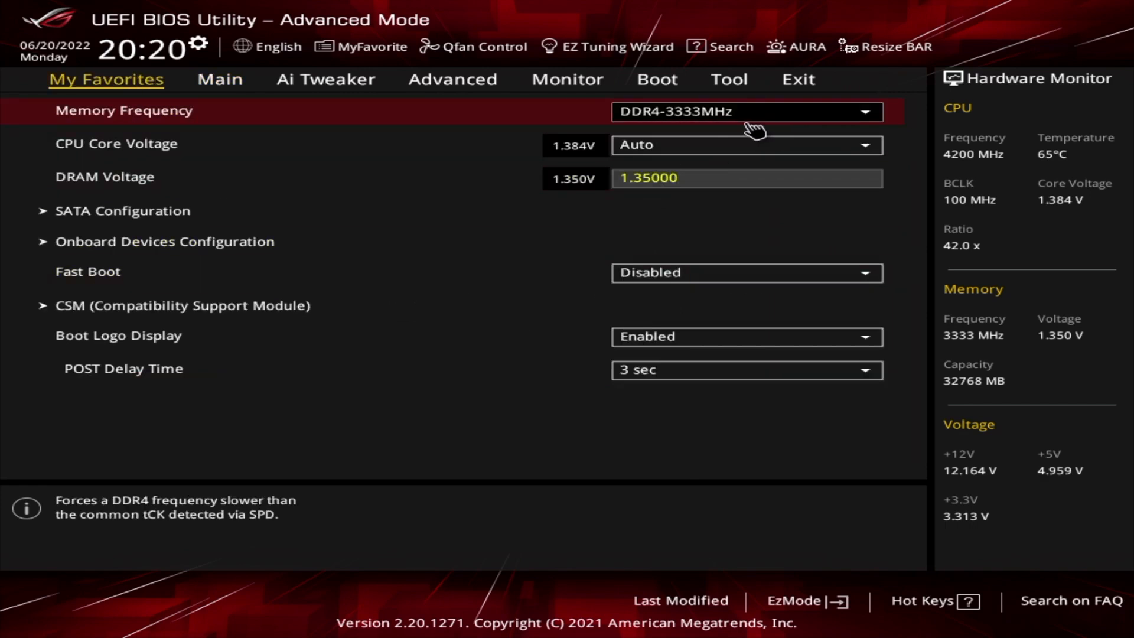
pyautogui.moveTo(680, 122)
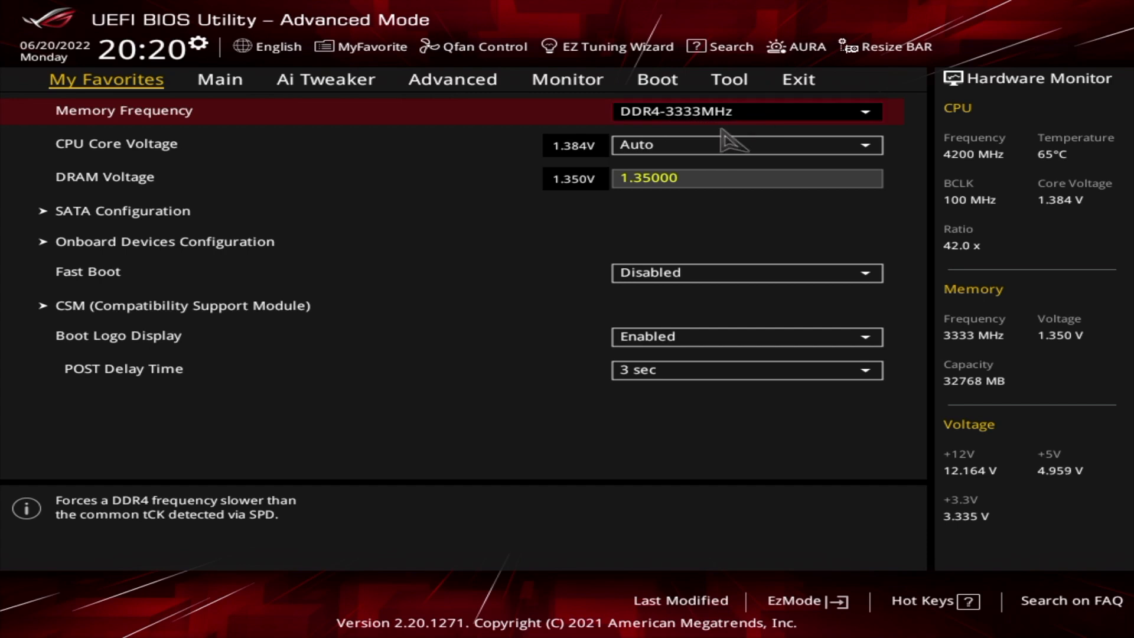
pyautogui.moveTo(718, 124)
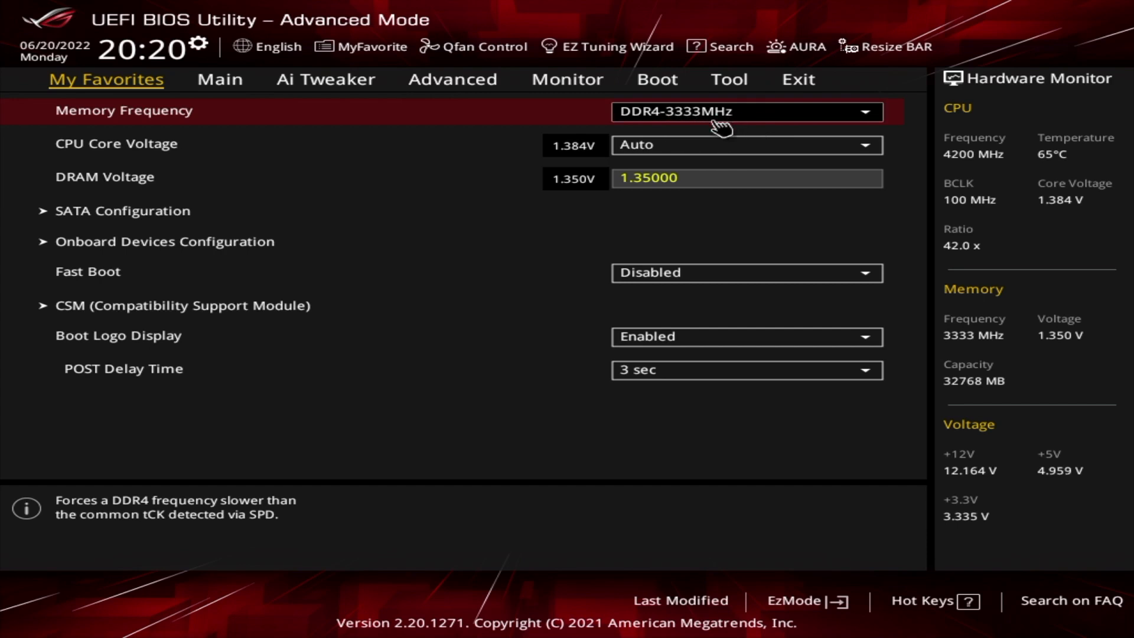
pyautogui.moveTo(732, 109)
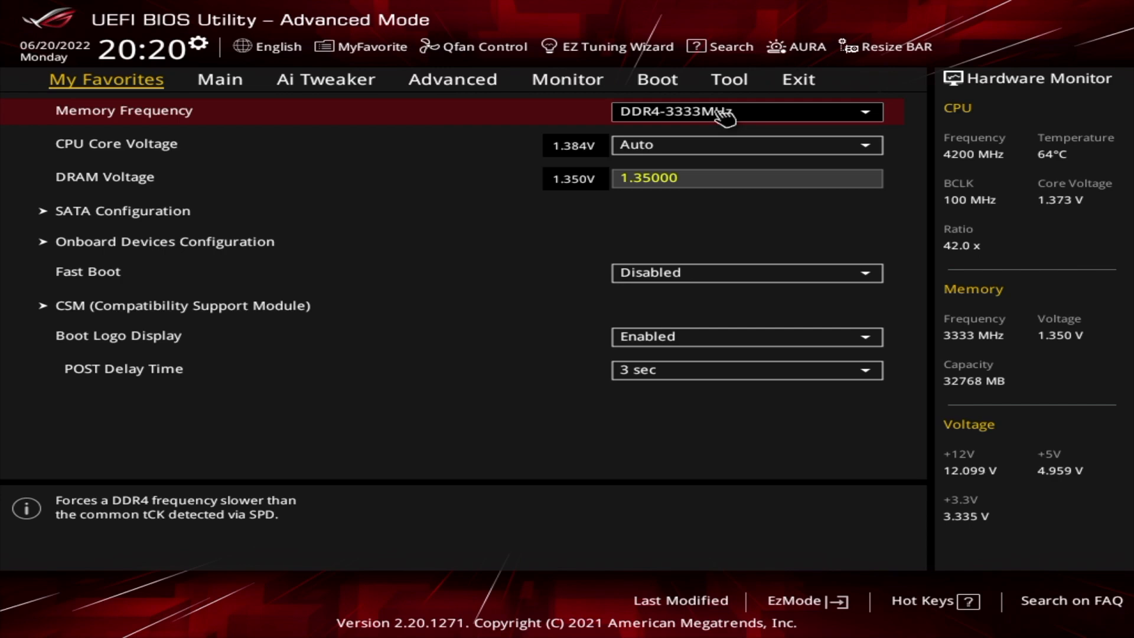
pyautogui.moveTo(343, 80)
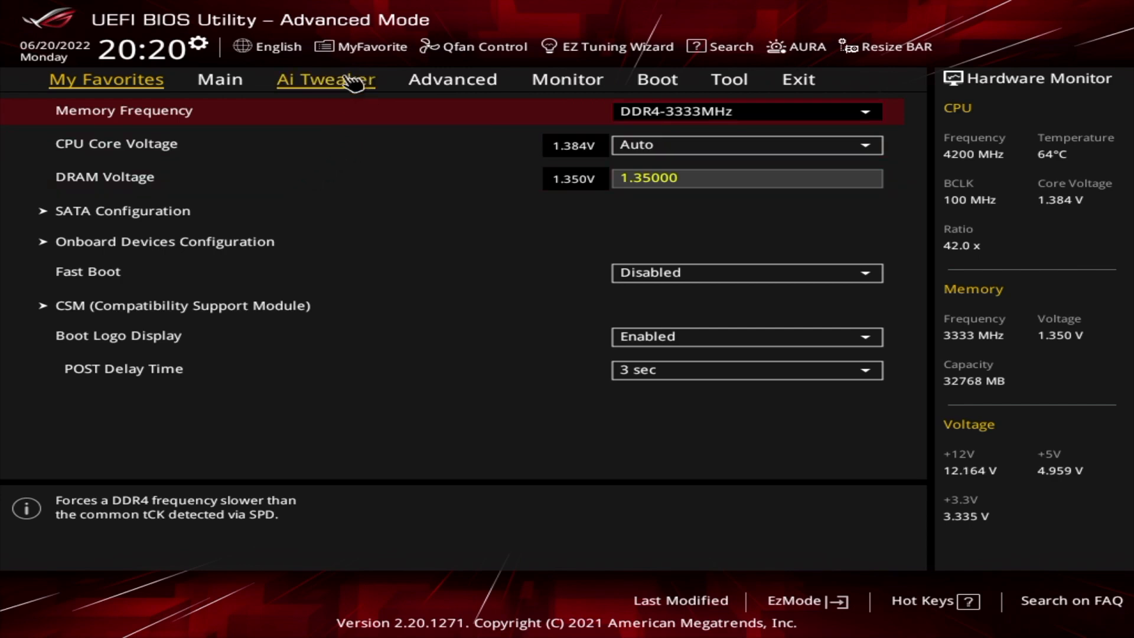
# On Ai Tweaker, set Ai Overclock Tuner to Manual, giving a 2133MHz target DRAM frequency.
pyautogui.click(326, 80)
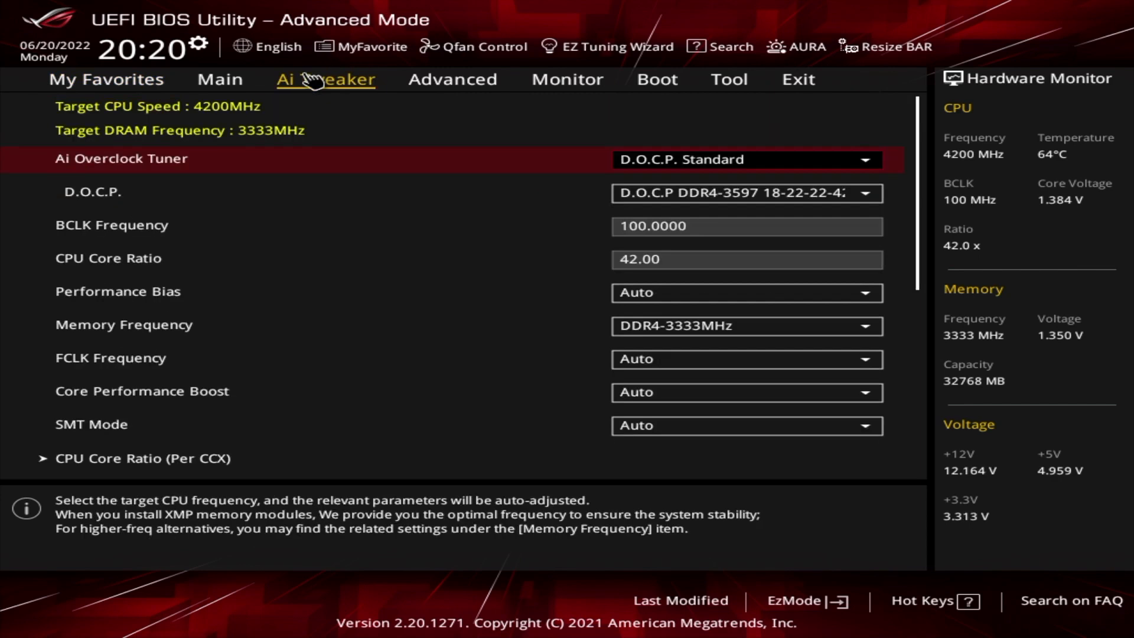
pyautogui.moveTo(765, 162)
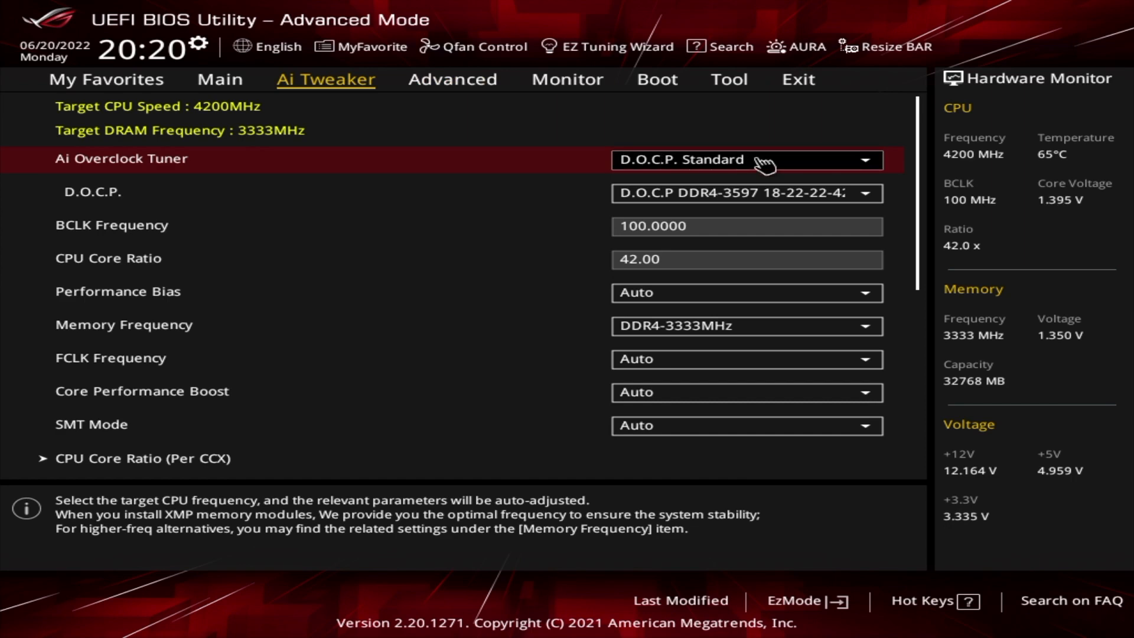
pyautogui.click(746, 161)
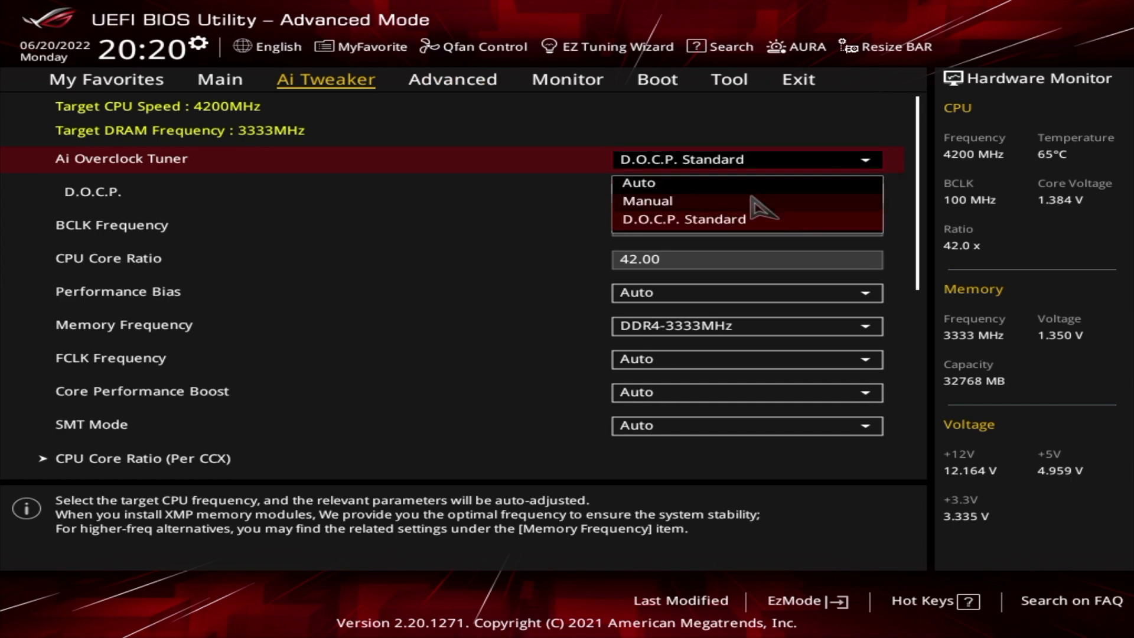
pyautogui.click(646, 200)
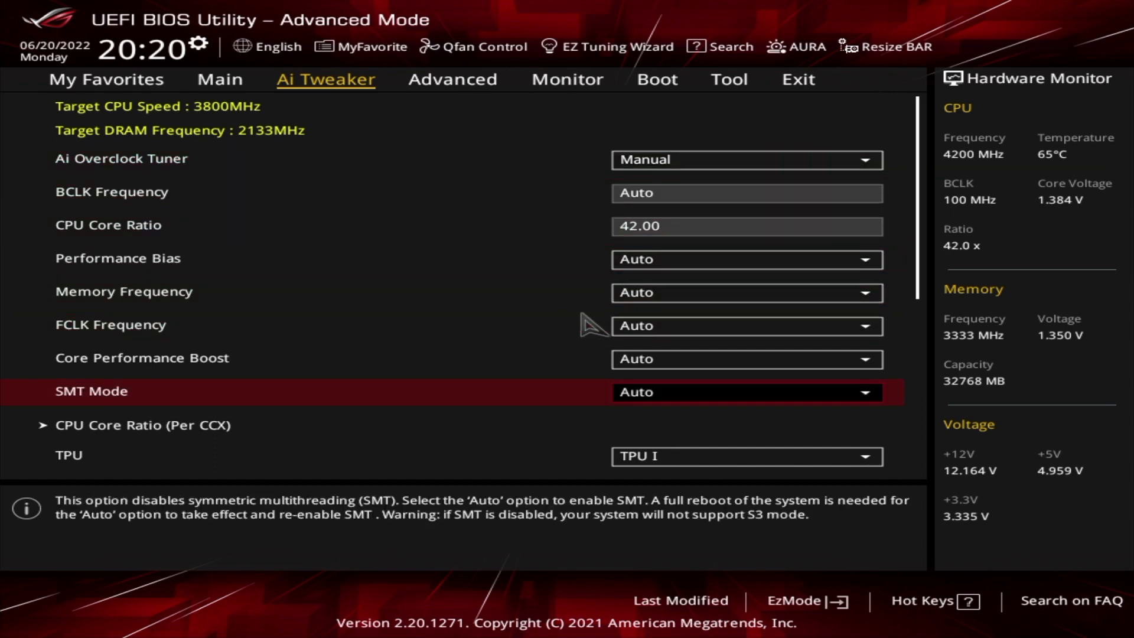
pyautogui.scroll(-3)
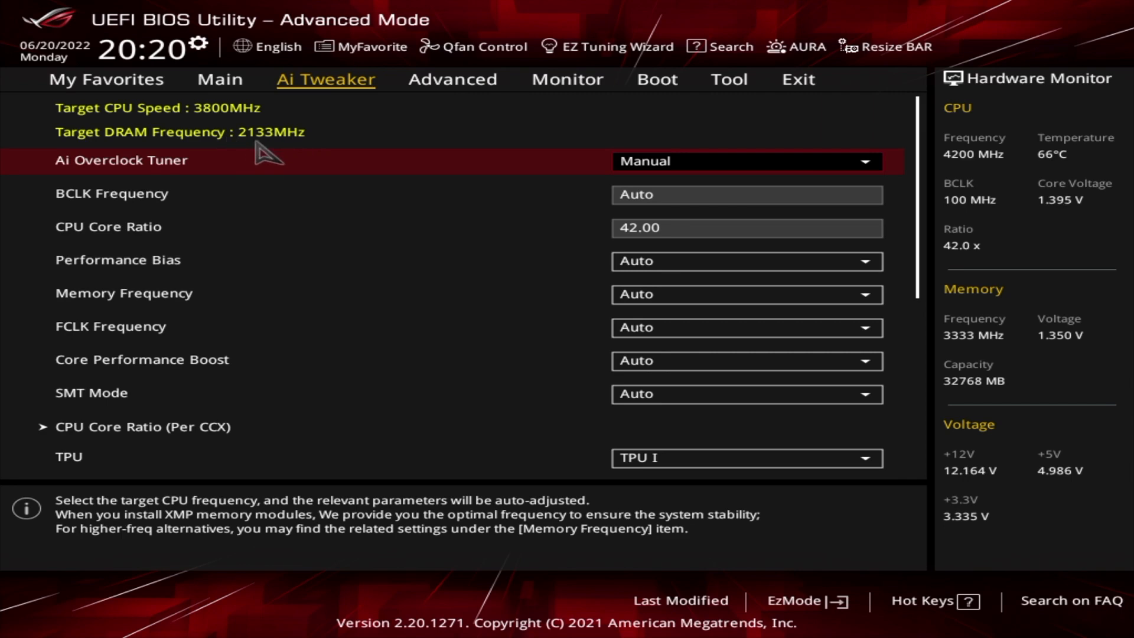
pyautogui.moveTo(567, 161)
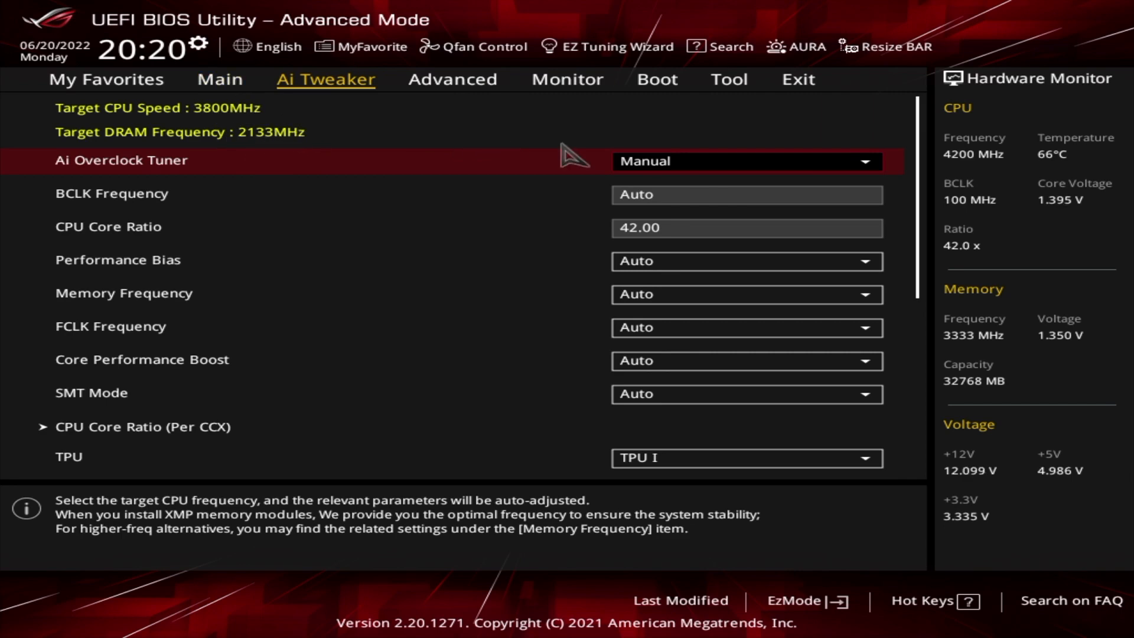
# Set Ai Overclock Tuner back to D.O.C.P. Standard, giving DDR4-3600MHz memory.
pyautogui.click(746, 161)
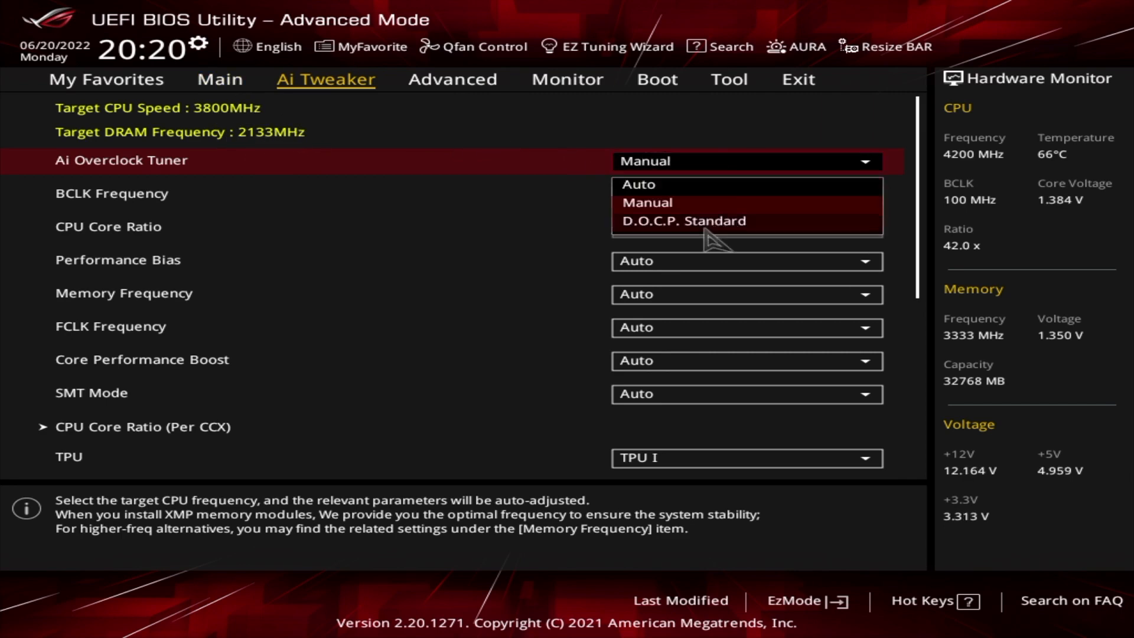
pyautogui.click(683, 220)
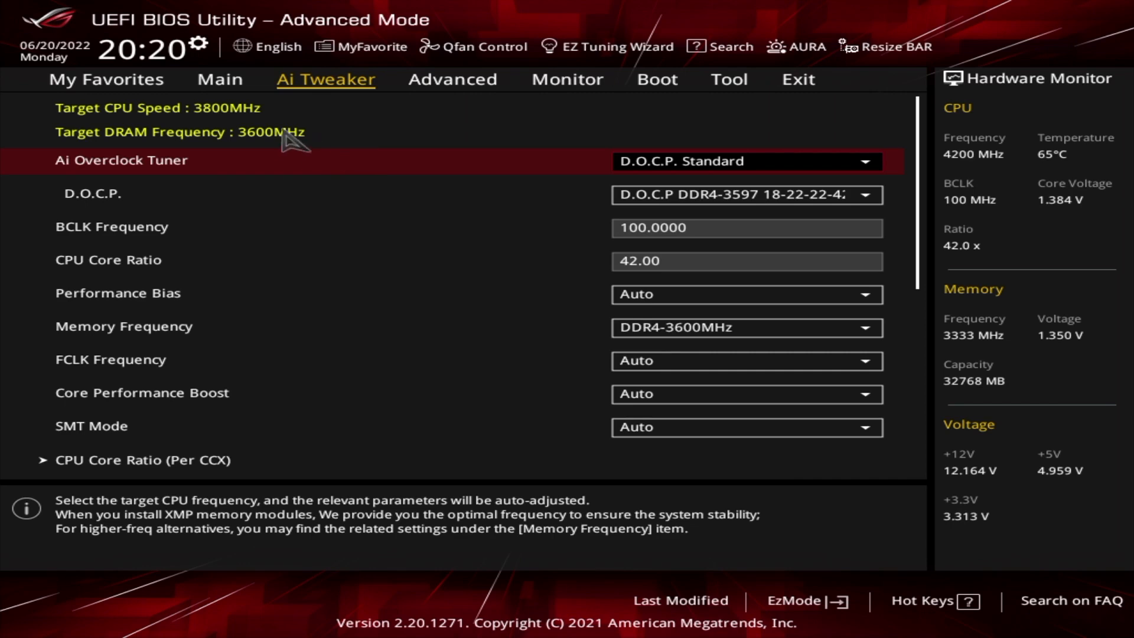
pyautogui.moveTo(326, 168)
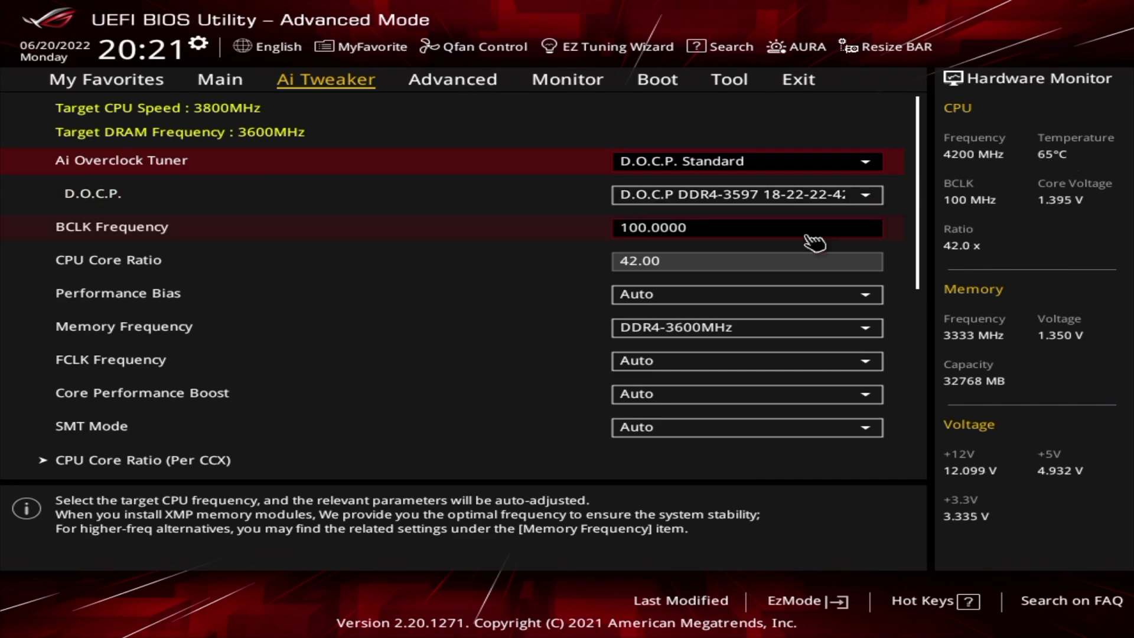
# Set Memory Frequency to DDR4-3333MHz, making the target DRAM frequency 3333MHz.
pyautogui.click(746, 329)
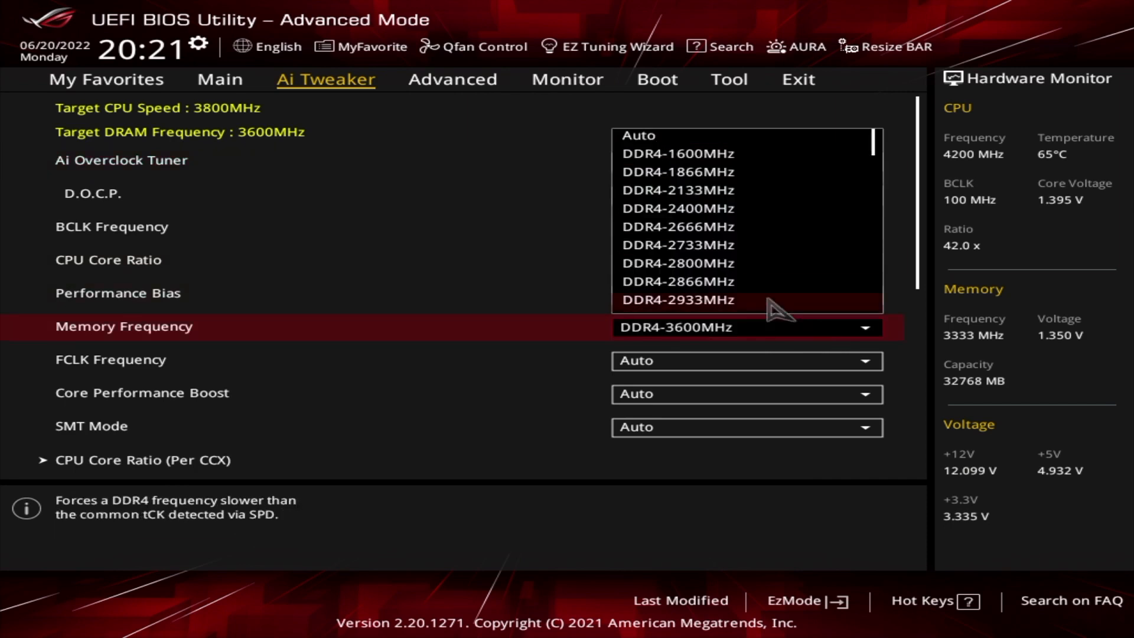
pyautogui.scroll(-3)
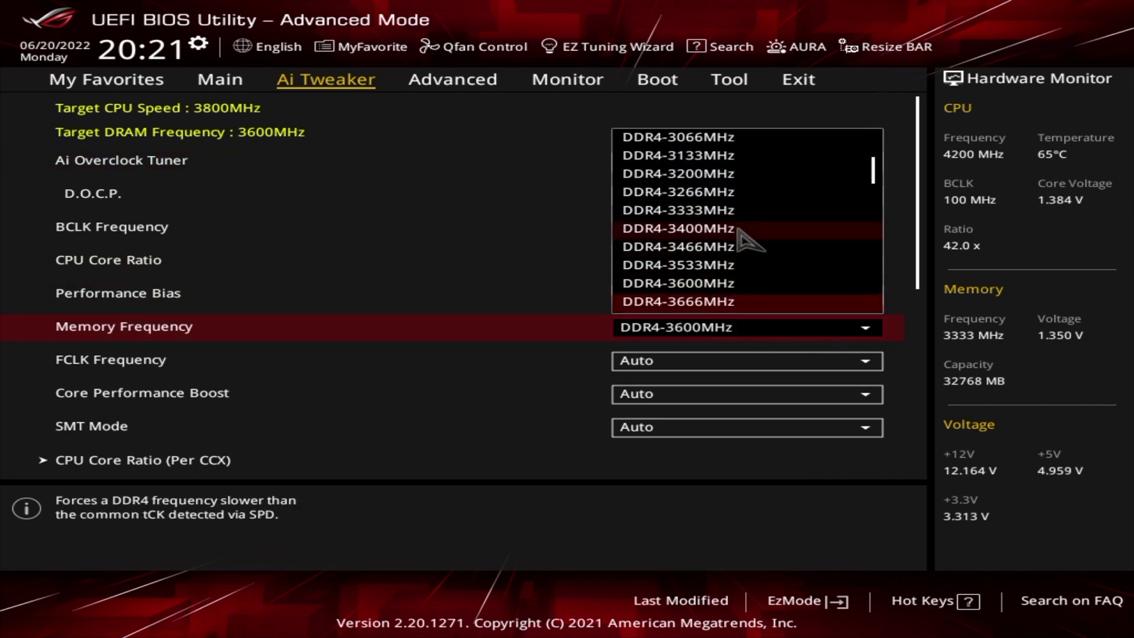
pyautogui.moveTo(746, 301)
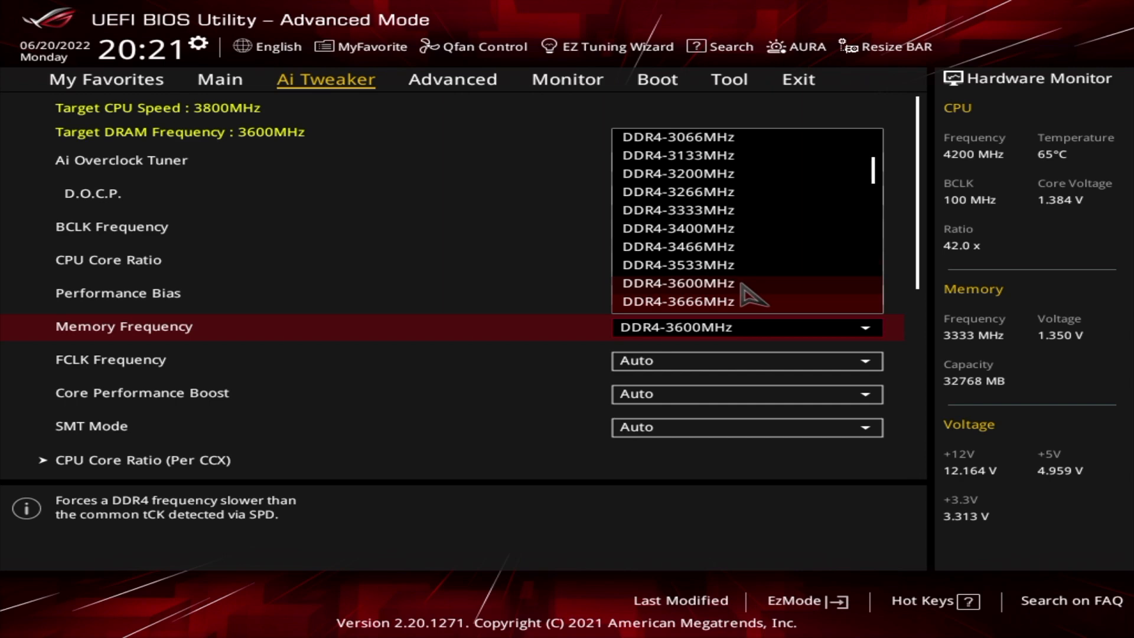
pyautogui.moveTo(744, 240)
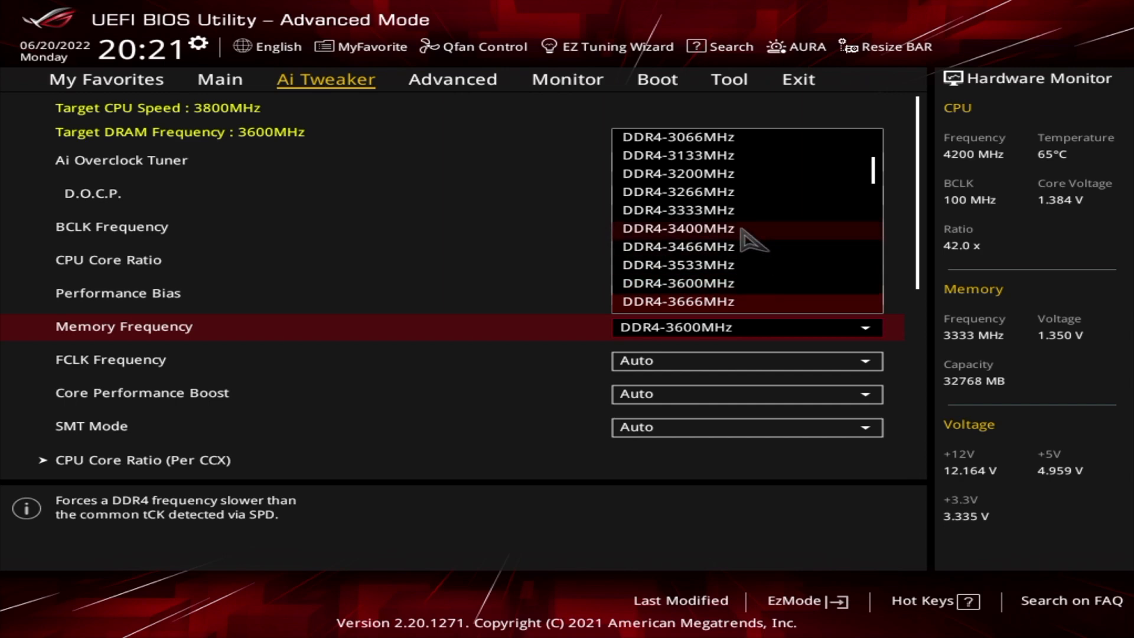
pyautogui.moveTo(756, 213)
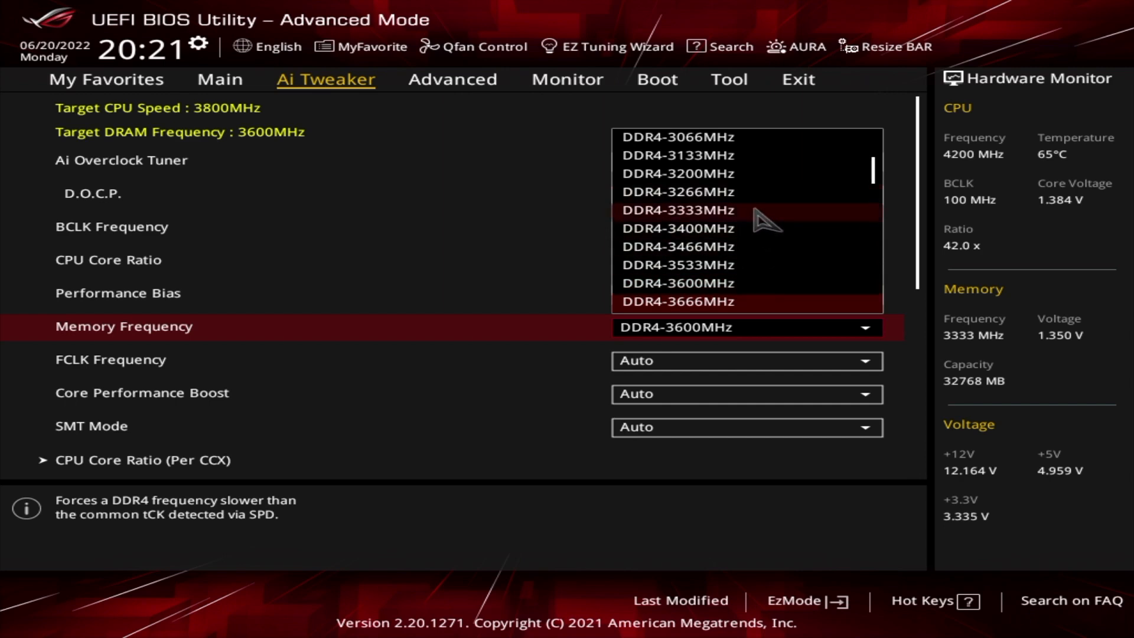
pyautogui.click(677, 210)
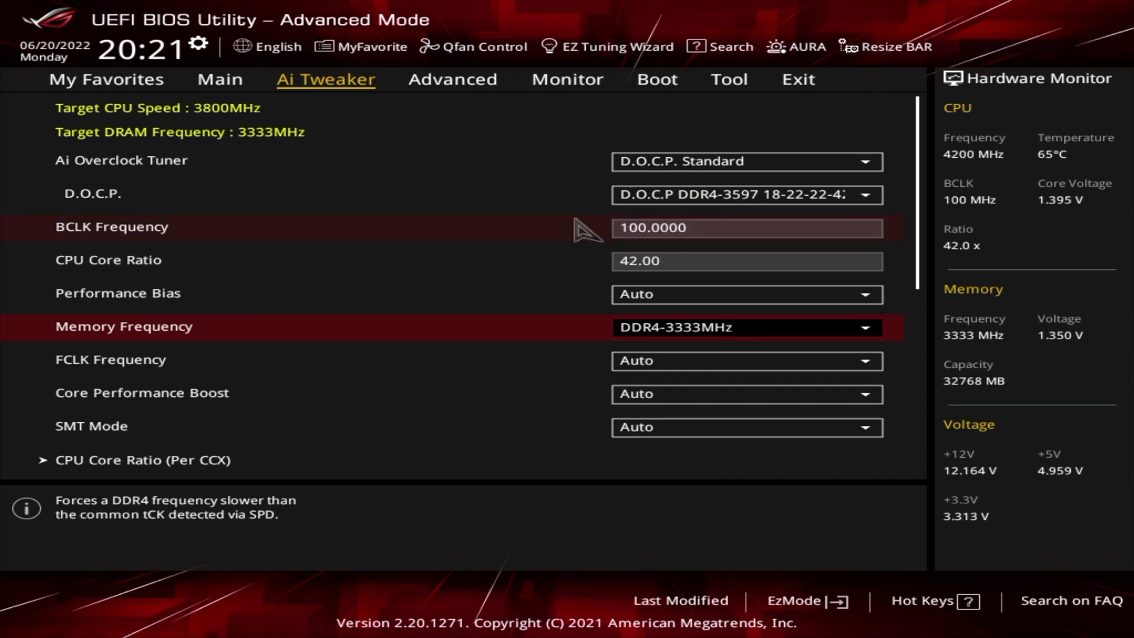
pyautogui.moveTo(486, 232)
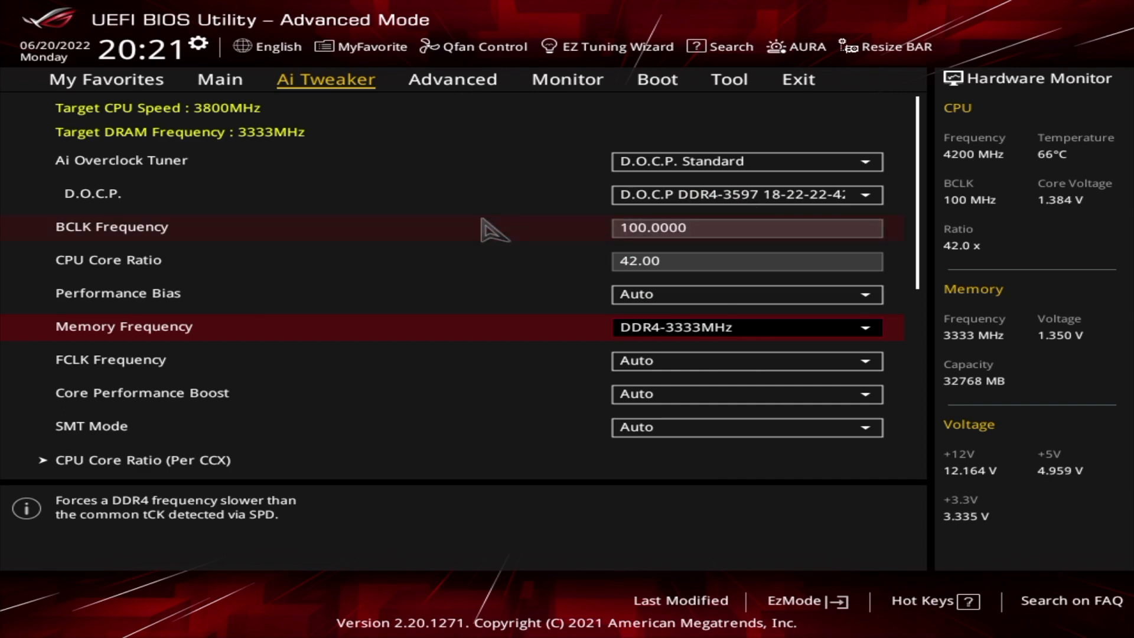
pyautogui.moveTo(517, 343)
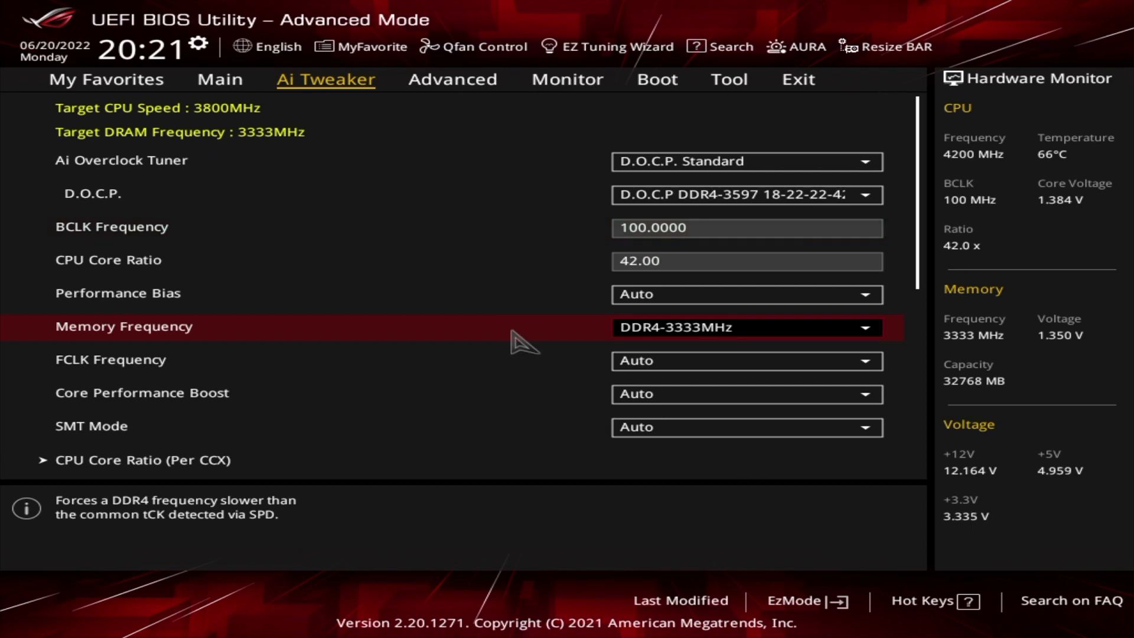
pyautogui.moveTo(582, 331)
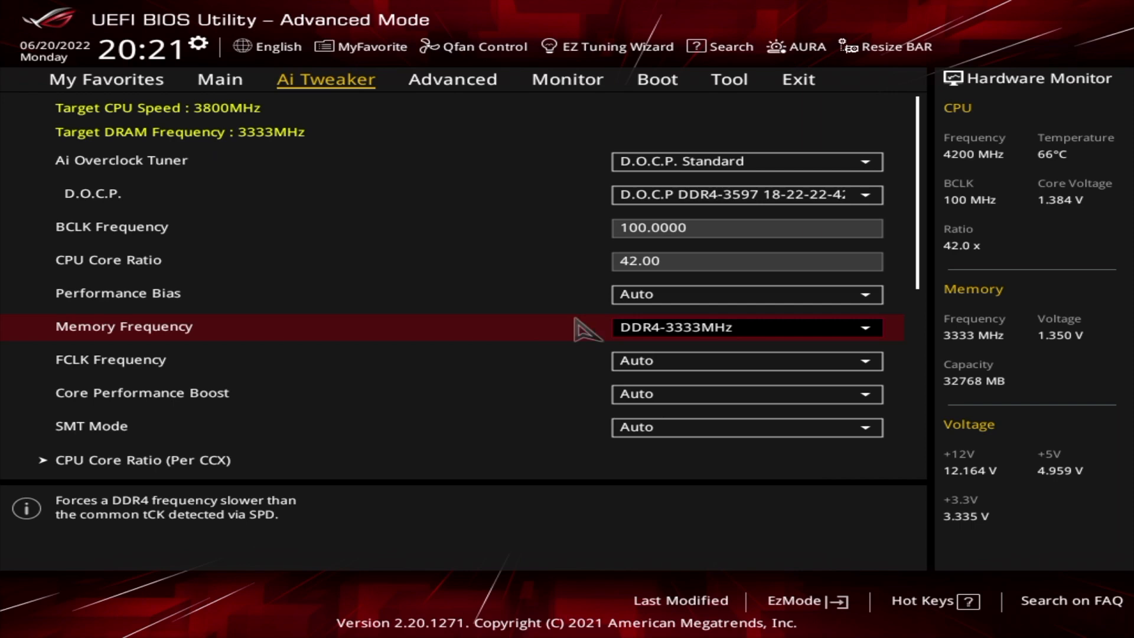
pyautogui.moveTo(864, 109)
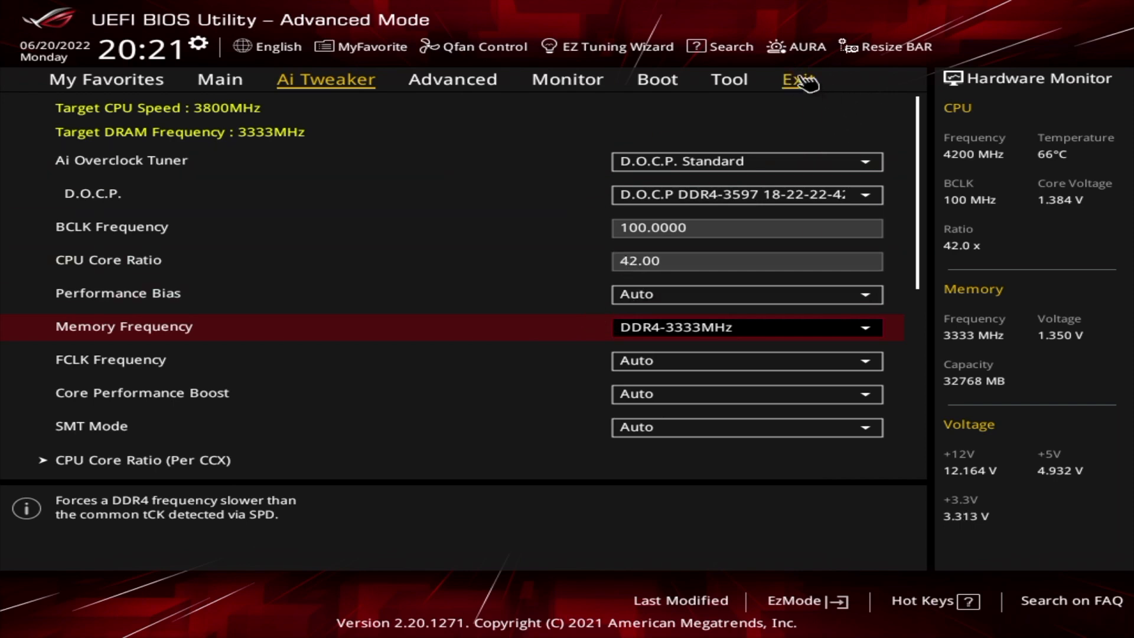
# Save changes and reset via Exit, confirming the Save & reset dialog.
pyautogui.click(796, 79)
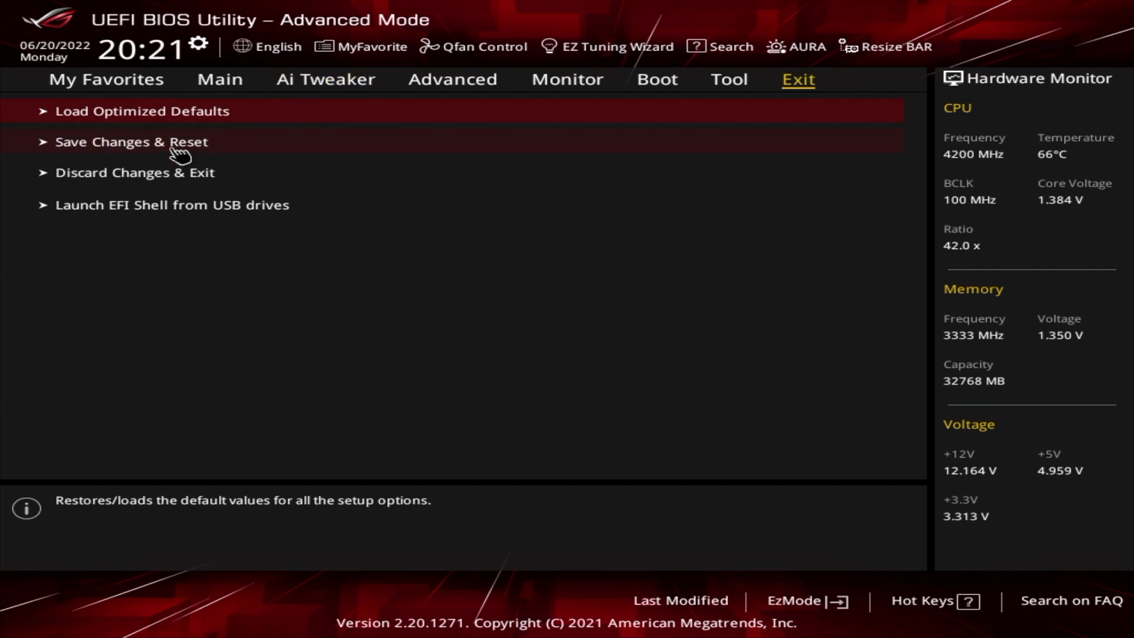
pyautogui.click(131, 142)
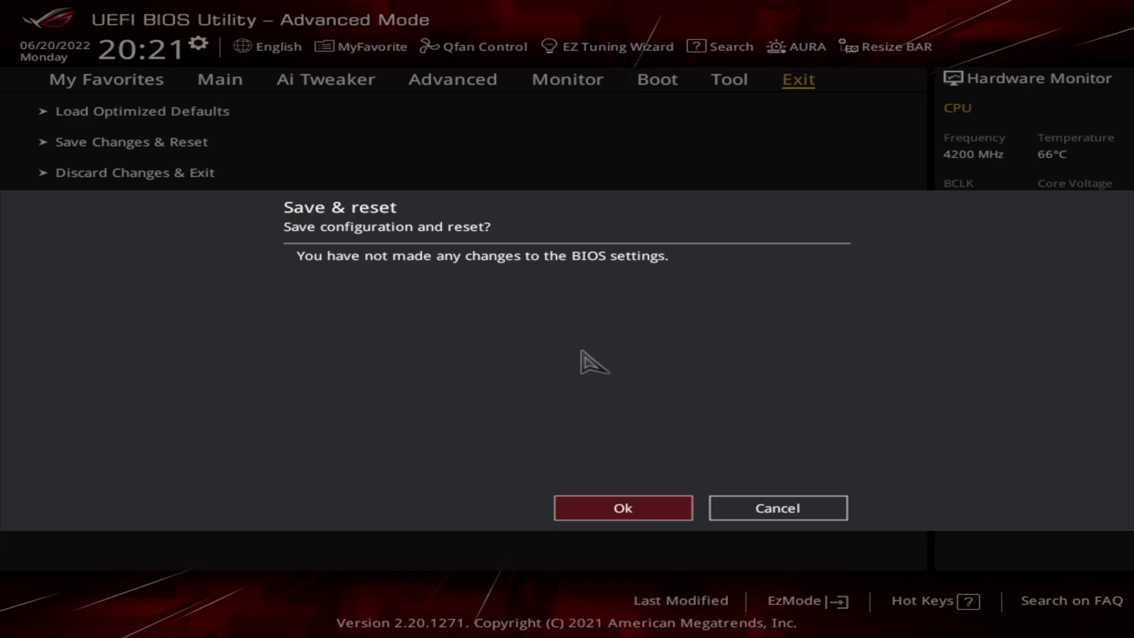
pyautogui.moveTo(820, 533)
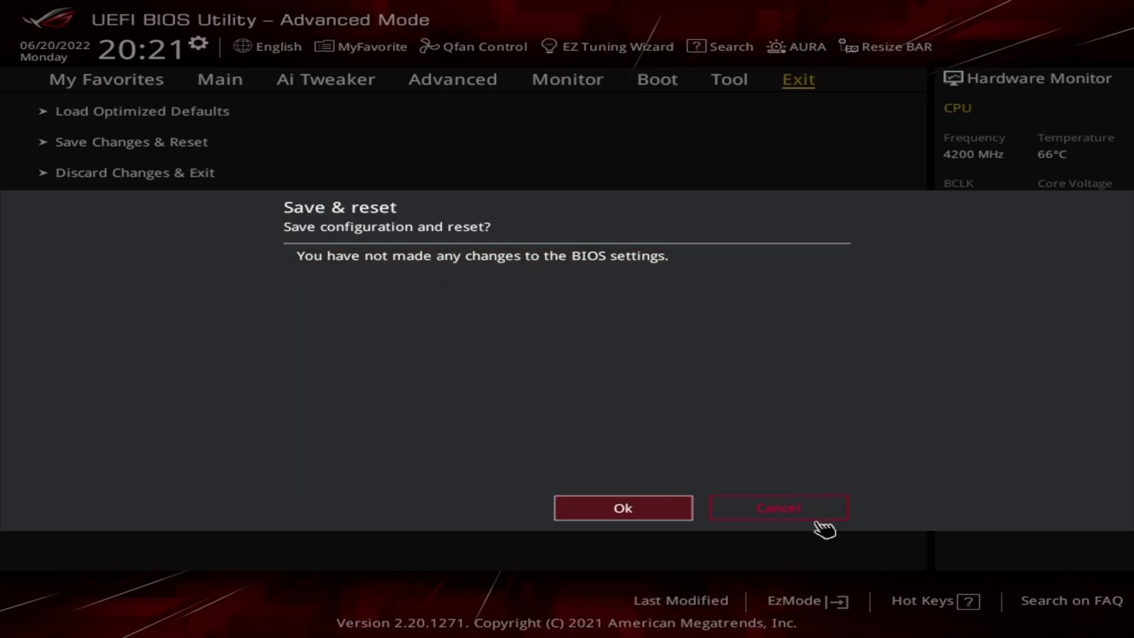
pyautogui.click(622, 508)
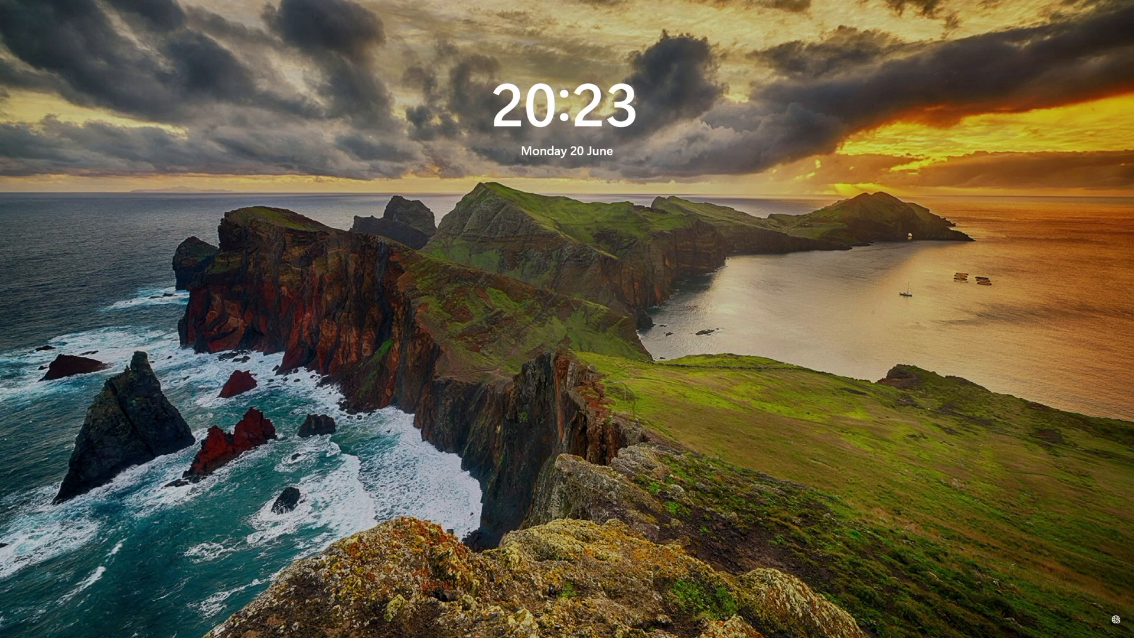